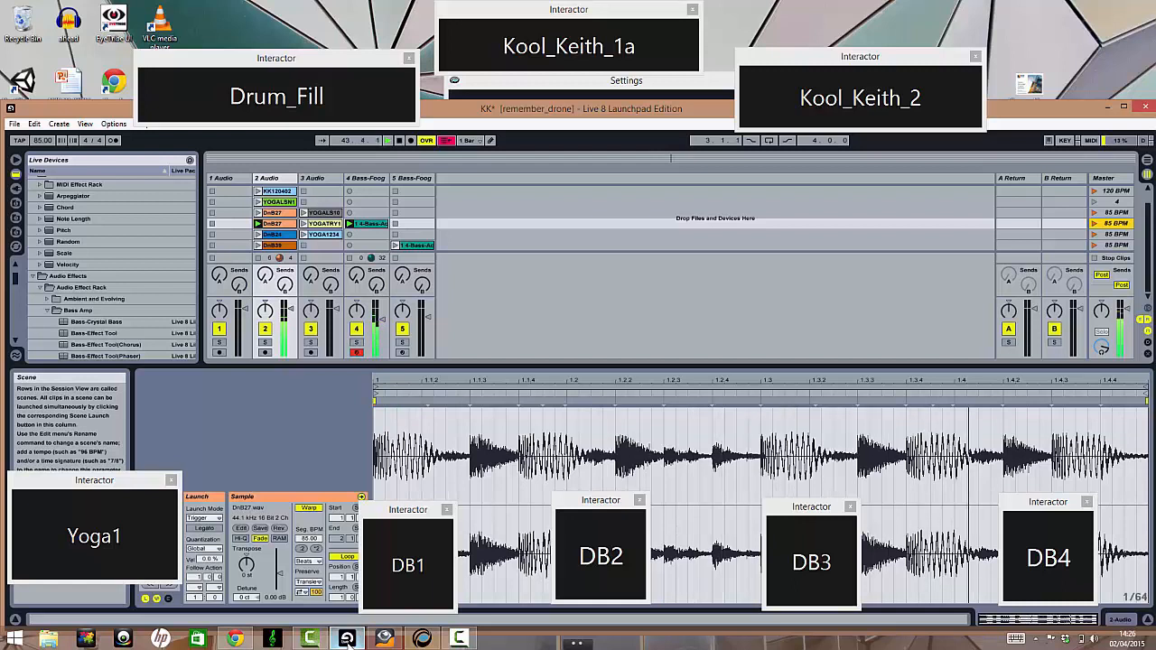
Launch drum break clips DB3, then DB4, then return to DB2 from the Interactor pads
left_click(810, 560)
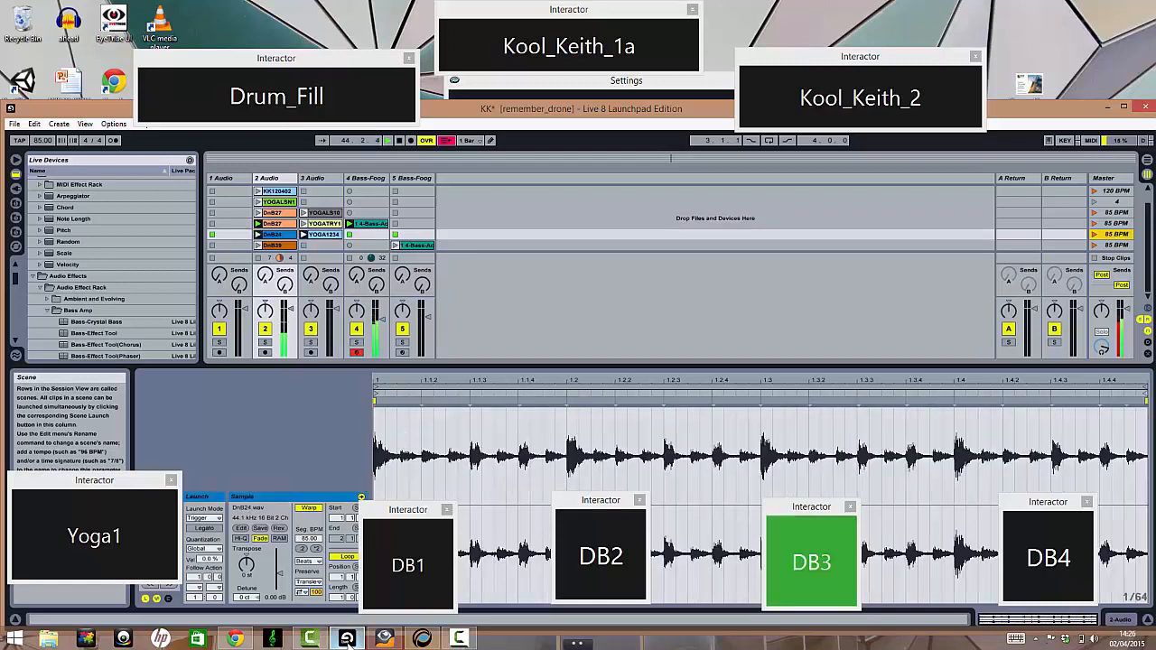
left_click(811, 560)
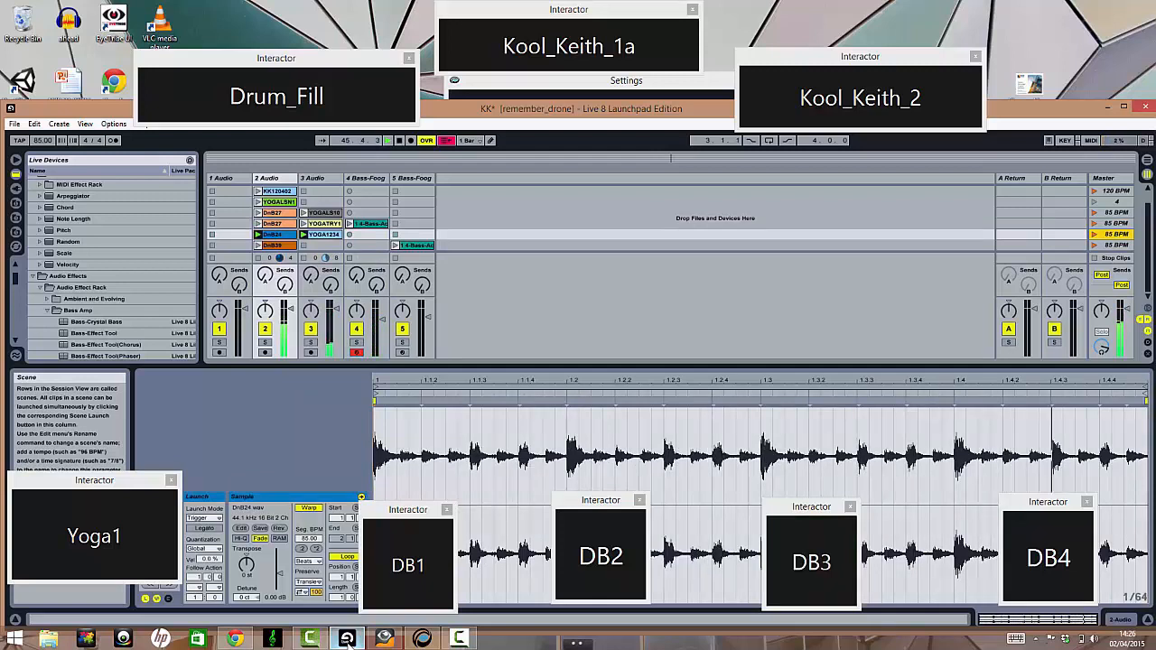
left_click(1048, 557)
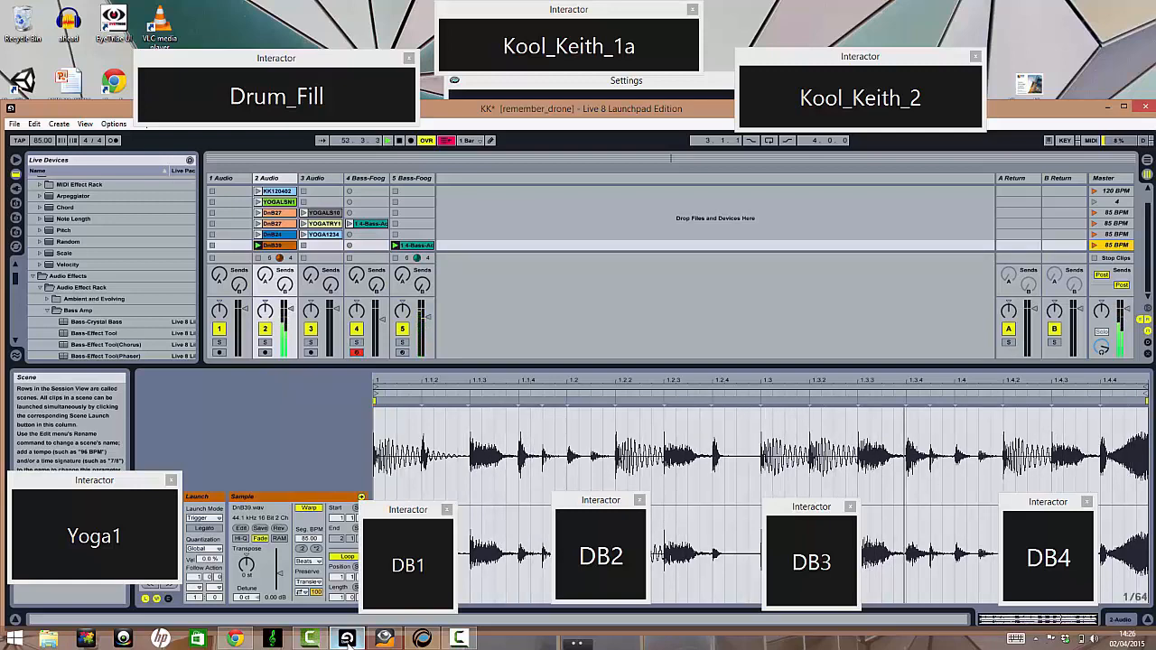
left_click(600, 556)
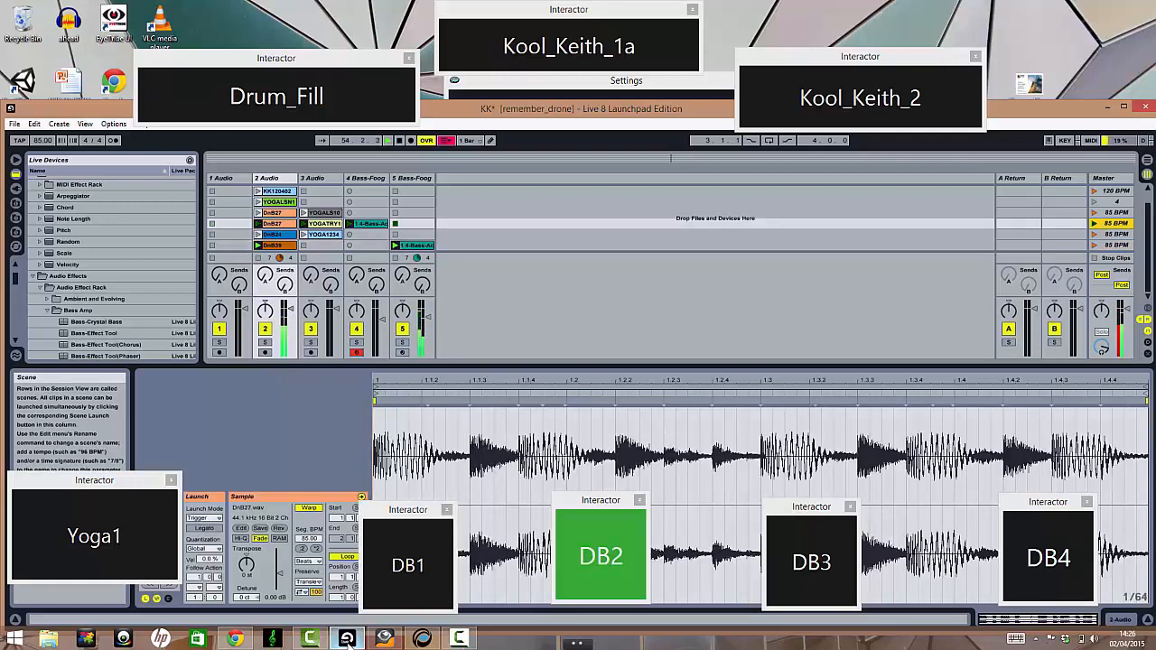